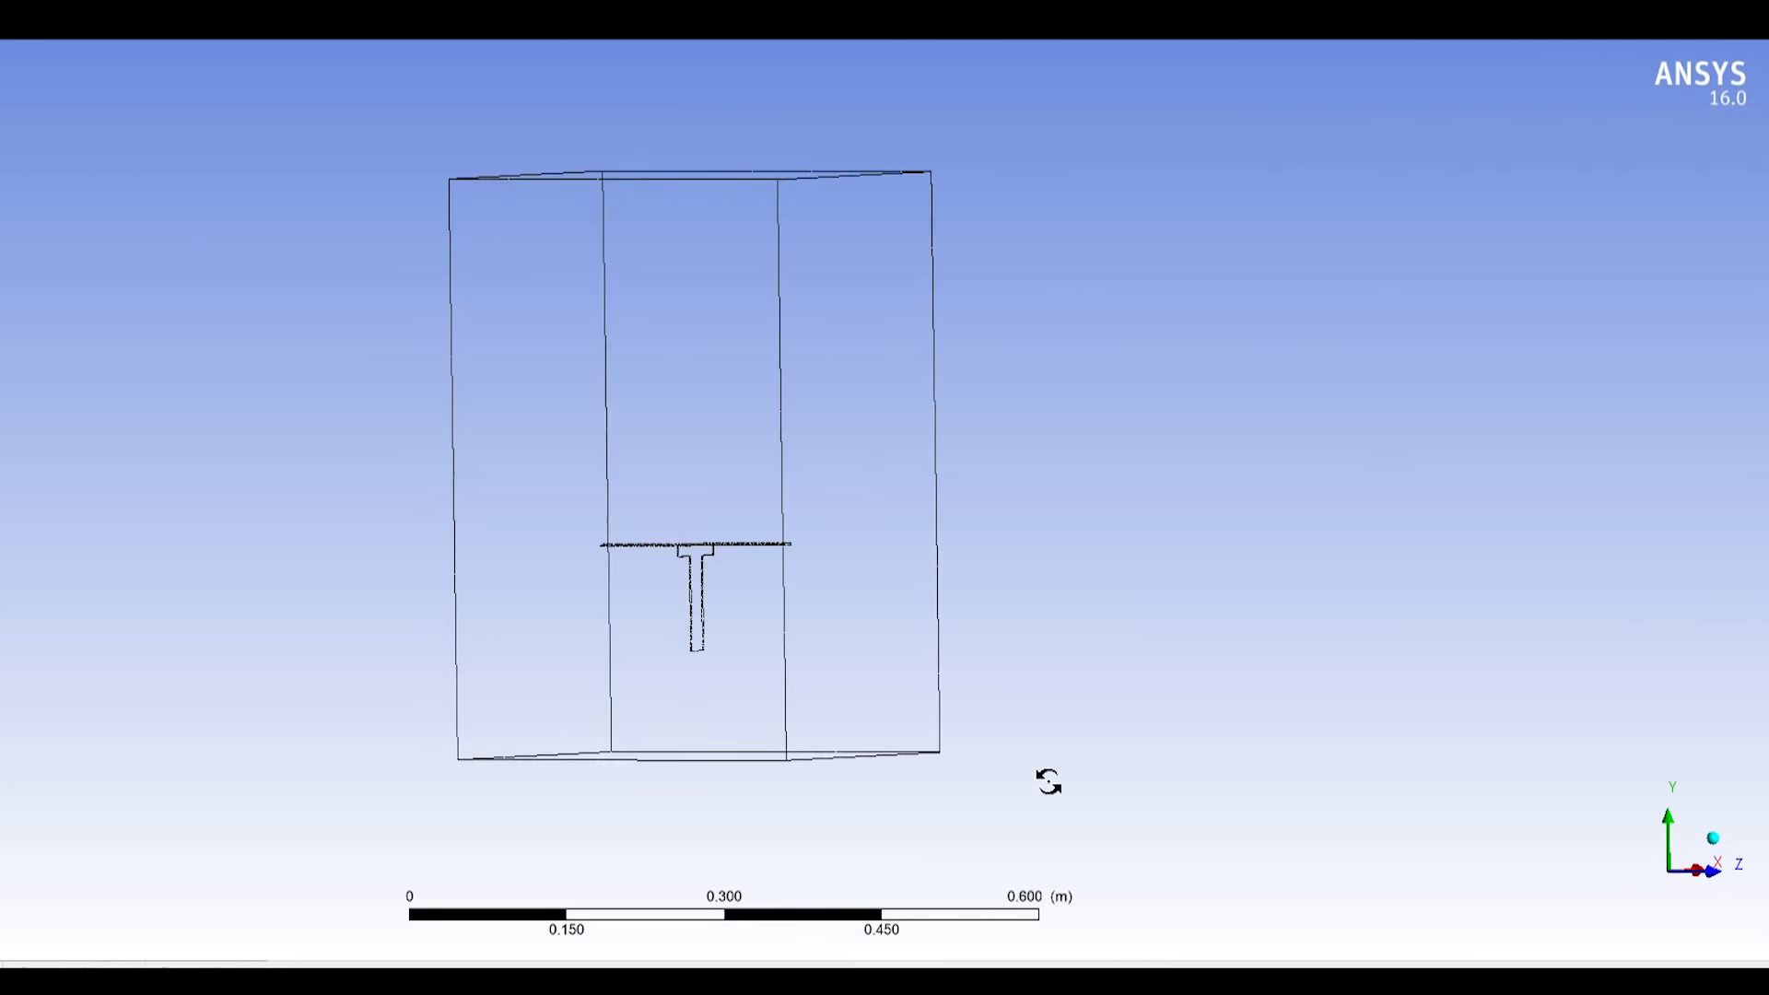
Write Aspect Ratio = Length(L)/Width(w) and label the stalk as Stalk Length (Ls)
drag(1048, 782, 1328, 677)
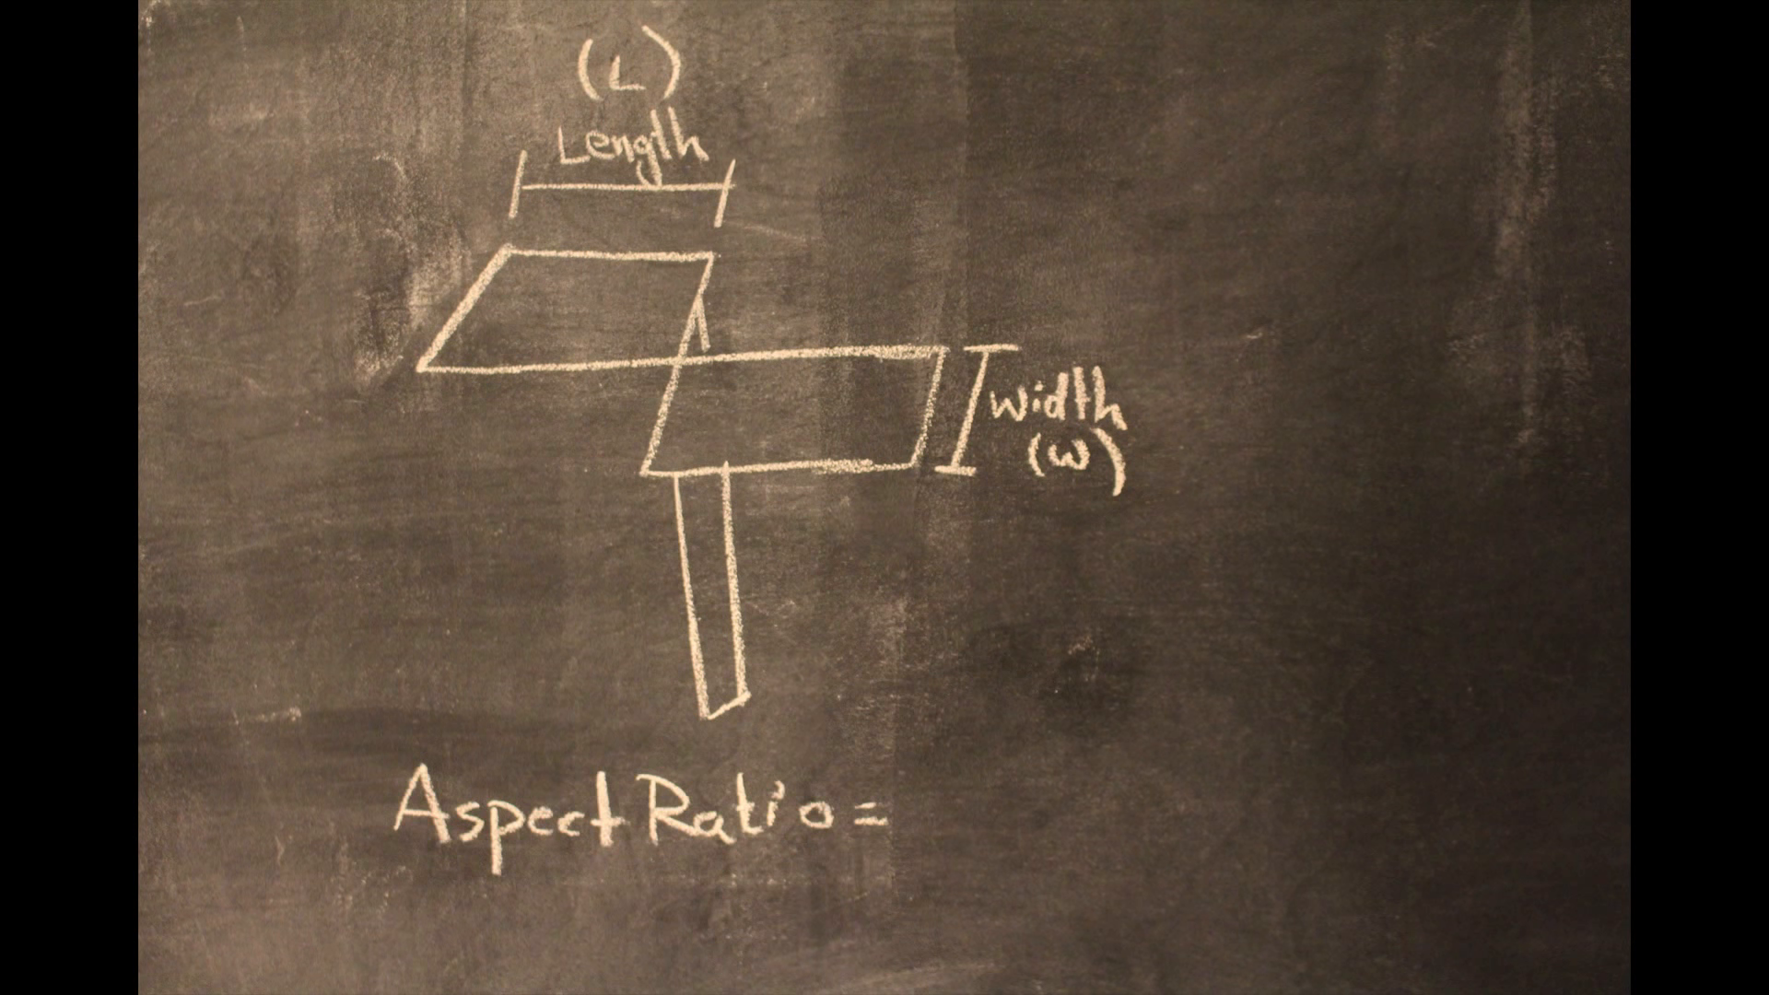
text(Length(L)/Width(w))
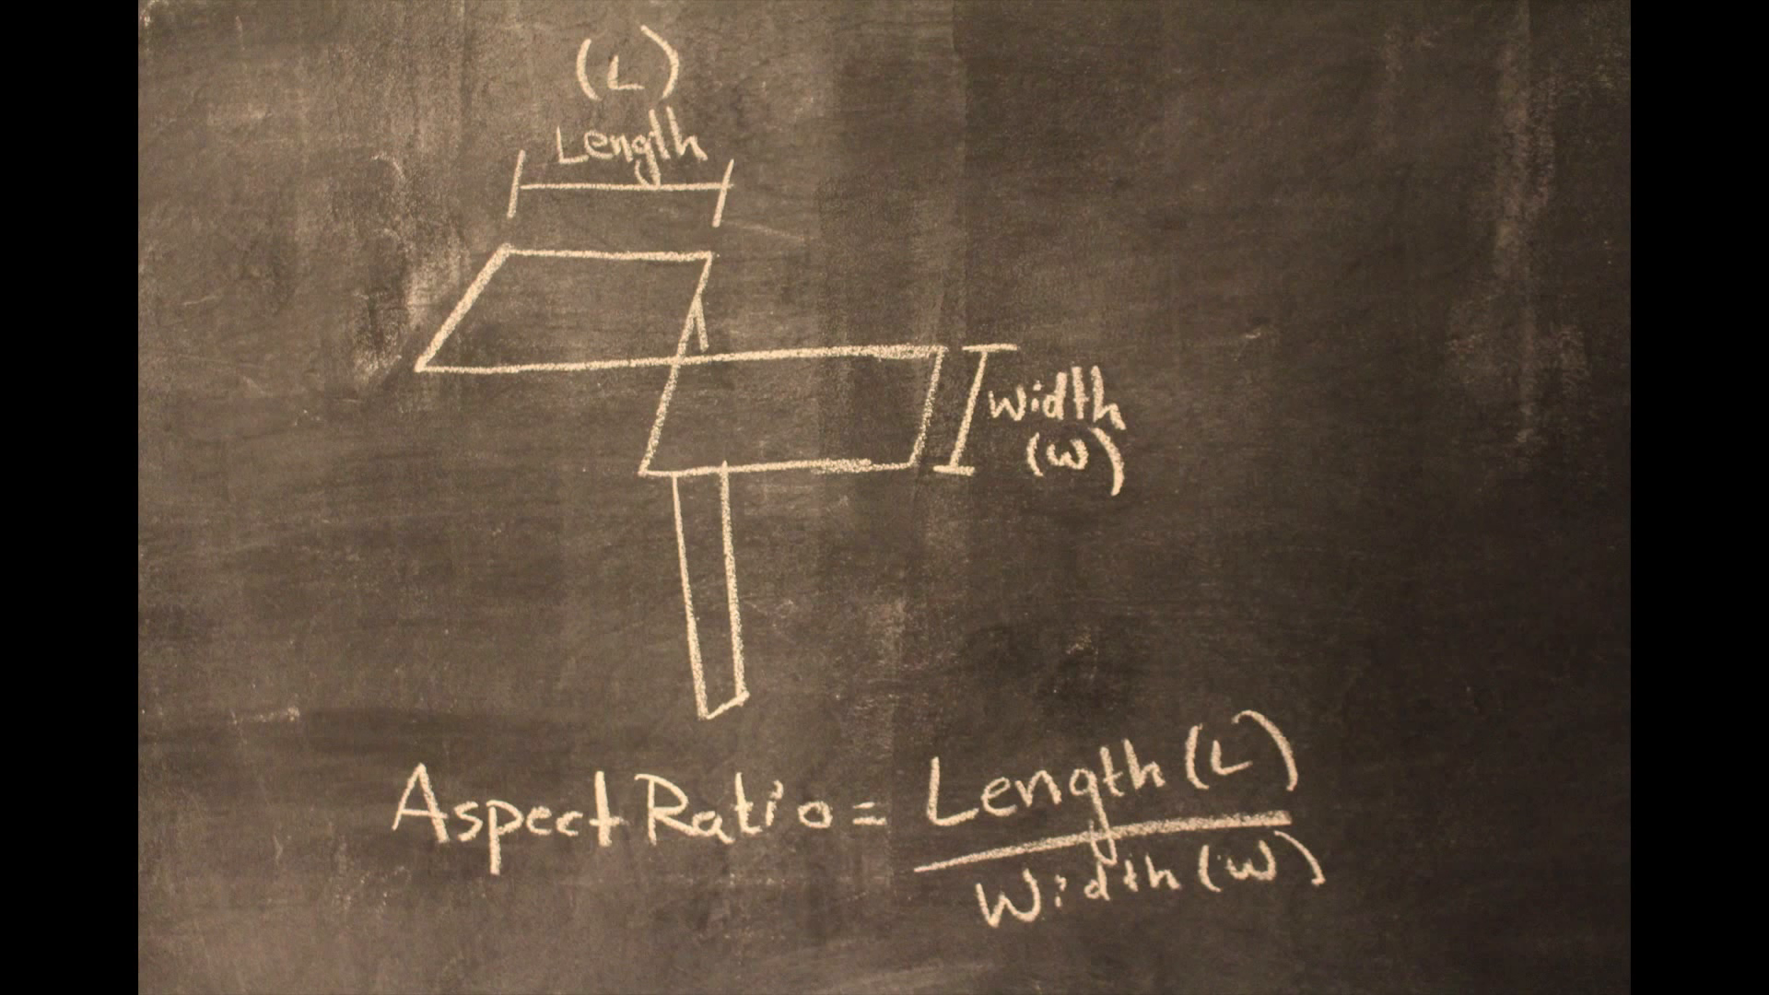
text(Stalk Length (Ls))
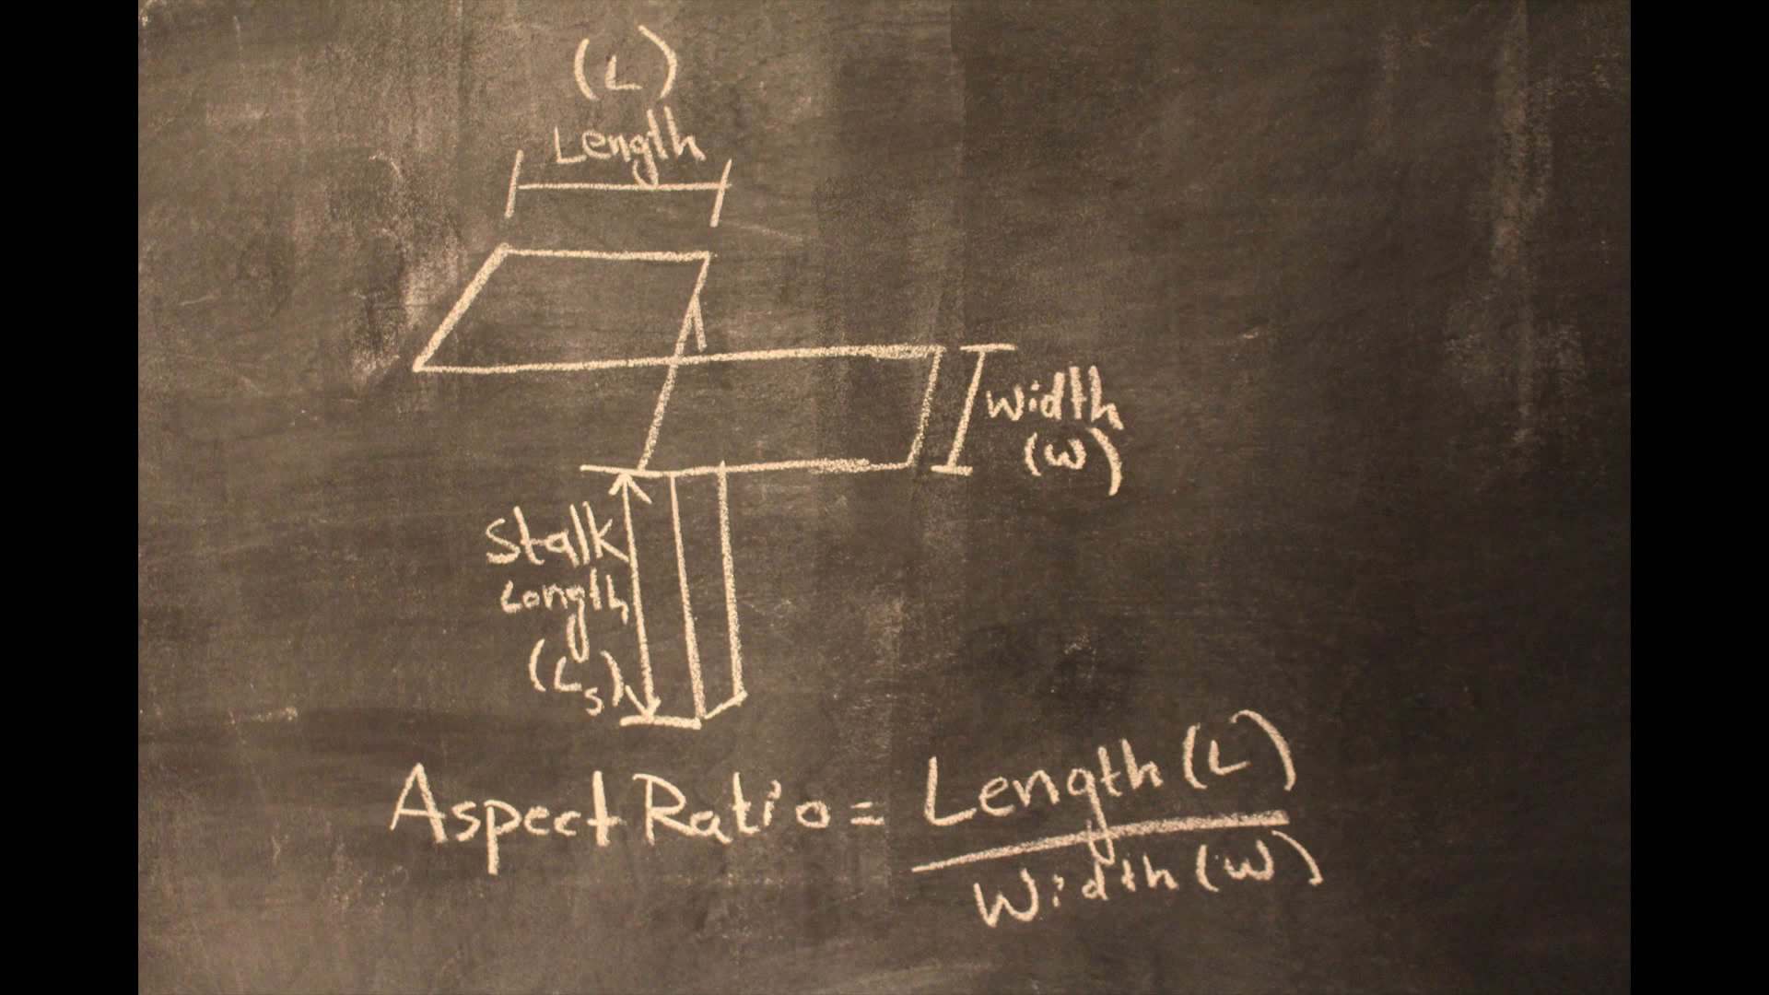